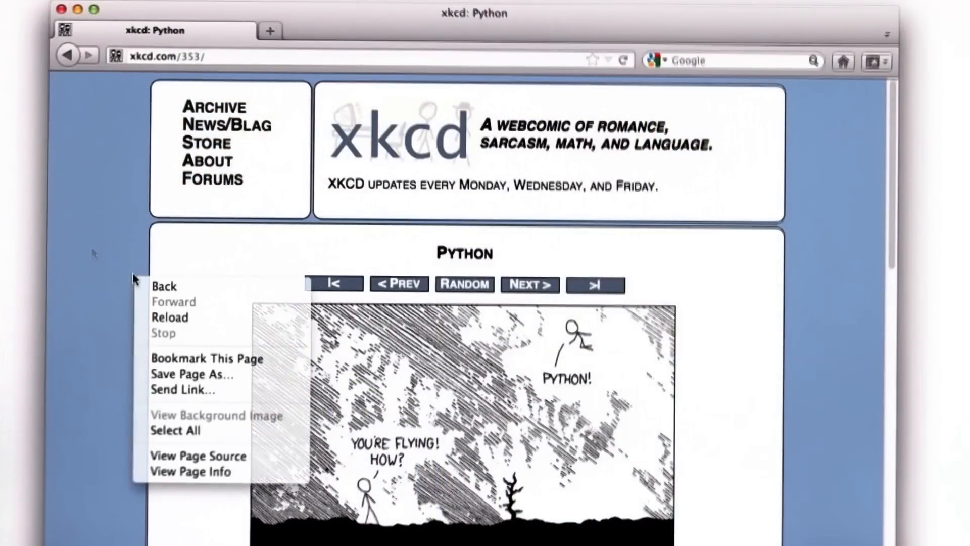
# Show the xkcd 'Python' comic page's HTML source in a separate Firefox window
pyautogui.click(197, 455)
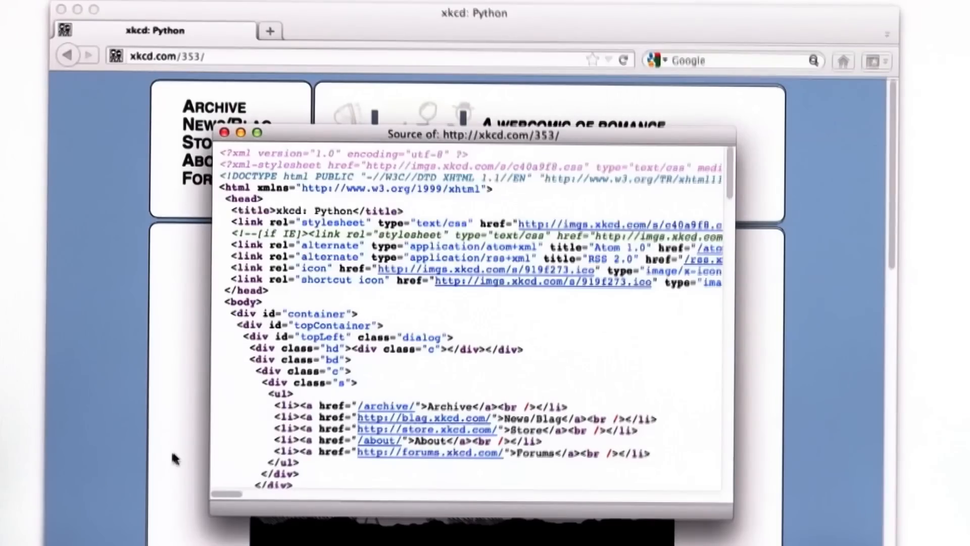